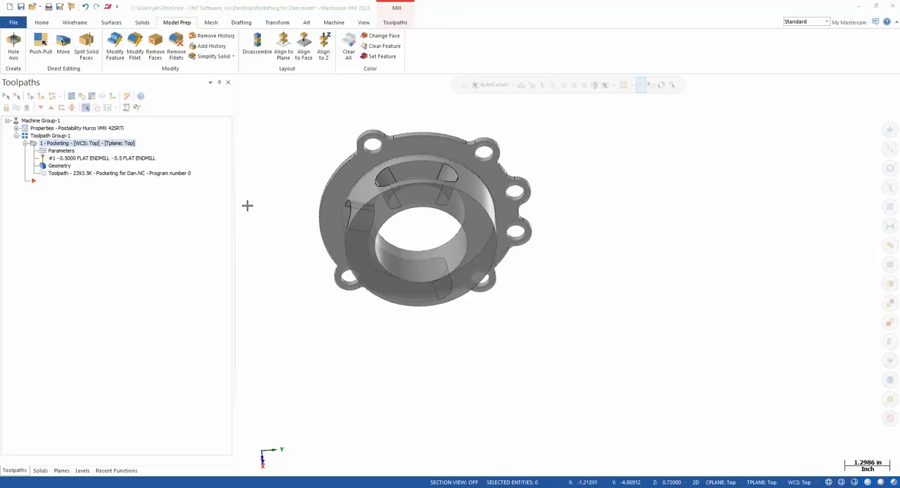
Step: Backplot the existing Pocketing operation to replay the 0.5 flat endmill cutting the pocket
left_click(401, 186)
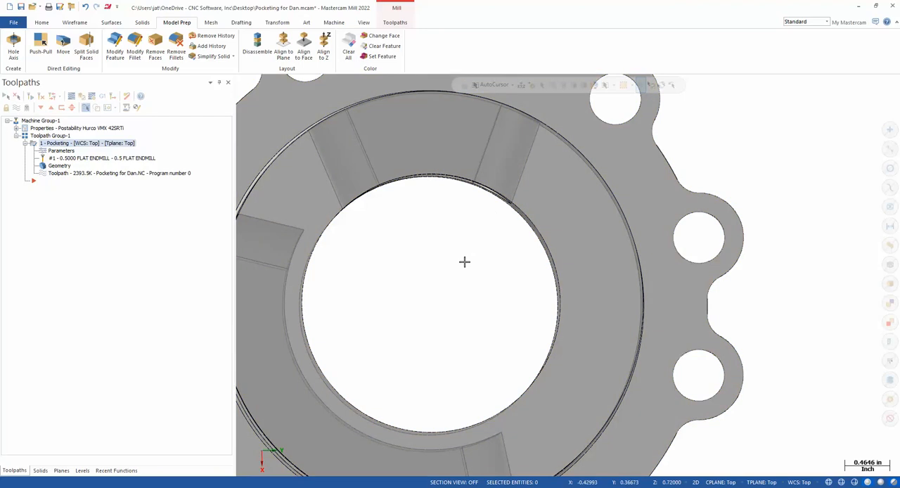
mouse_move(367, 246)
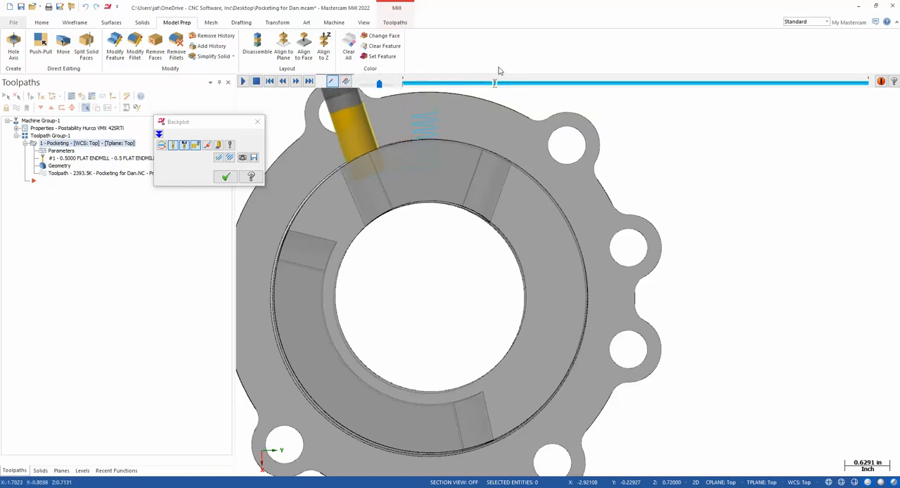
Step: Step through the pocketing tool motion with the progress slider, then exit Backplot with OK
left_click_drag(495, 82, 588, 81)
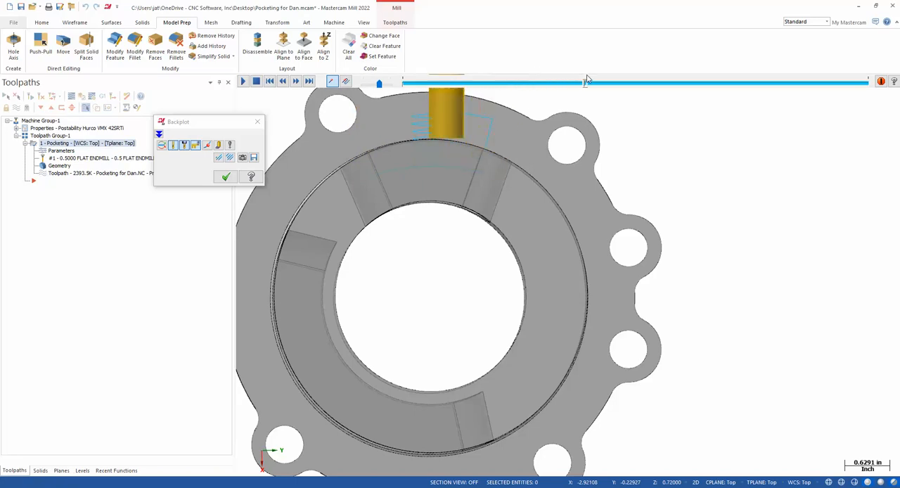
left_click_drag(588, 83, 627, 83)
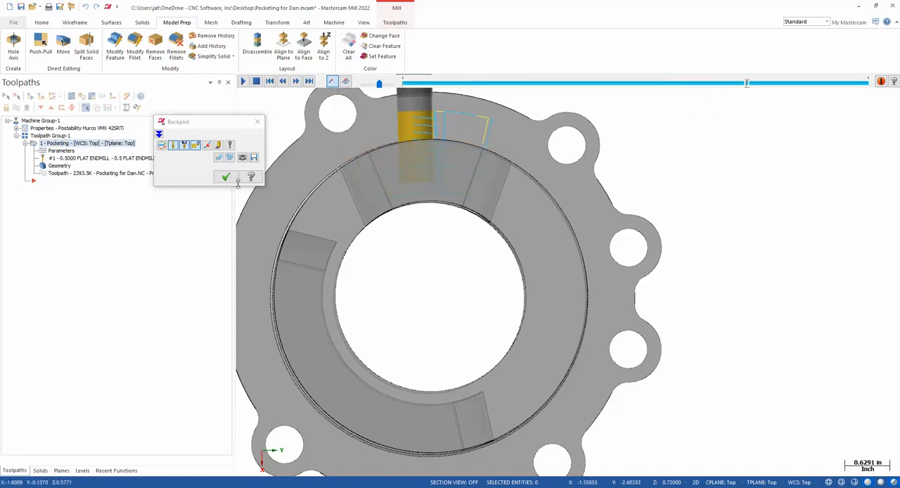
left_click(225, 177)
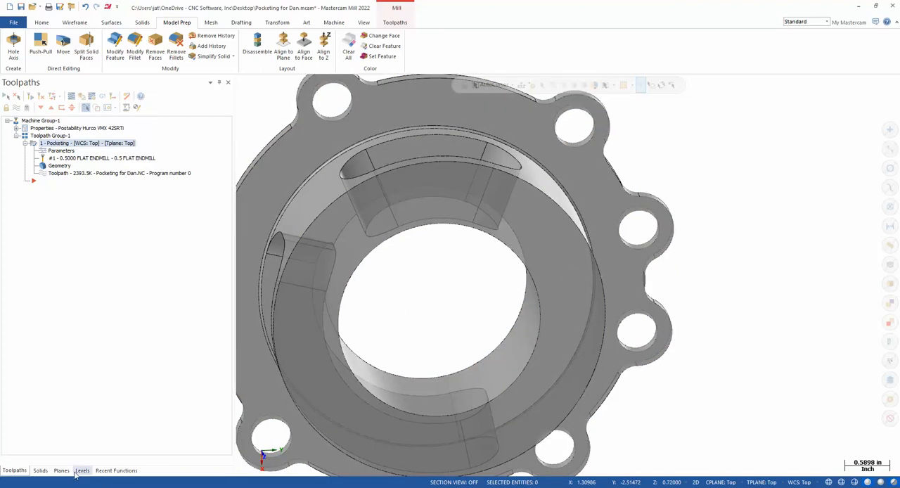
Step: In the Levels Manager, toggle level visibility to inspect the pocket floor and start level number 2
left_click(81, 470)
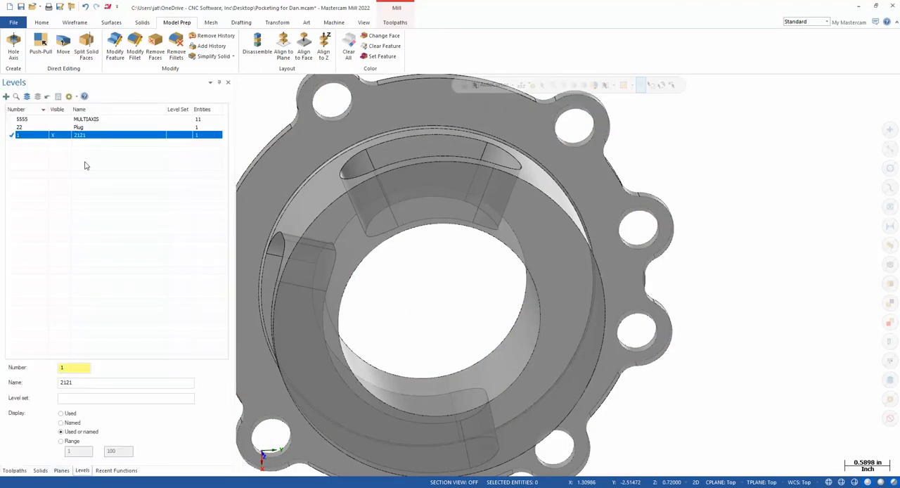
left_click(79, 128)
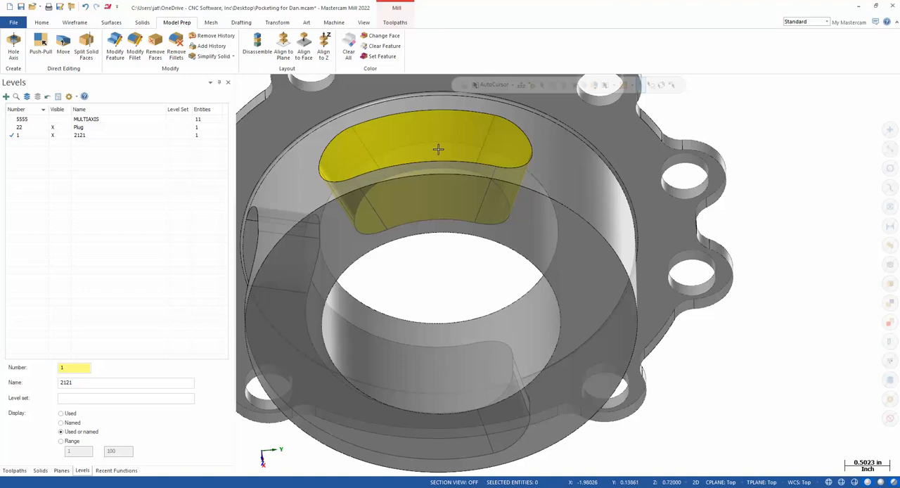
left_click(54, 129)
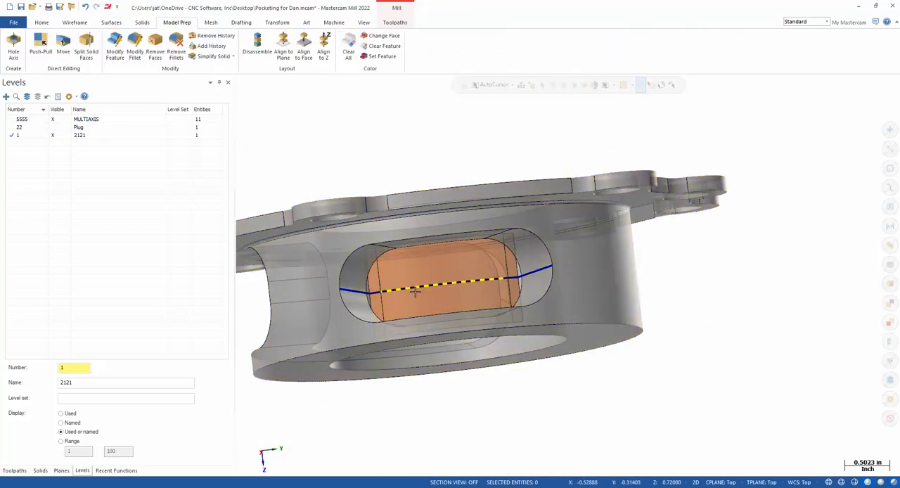
left_click(86, 118)
type("2")
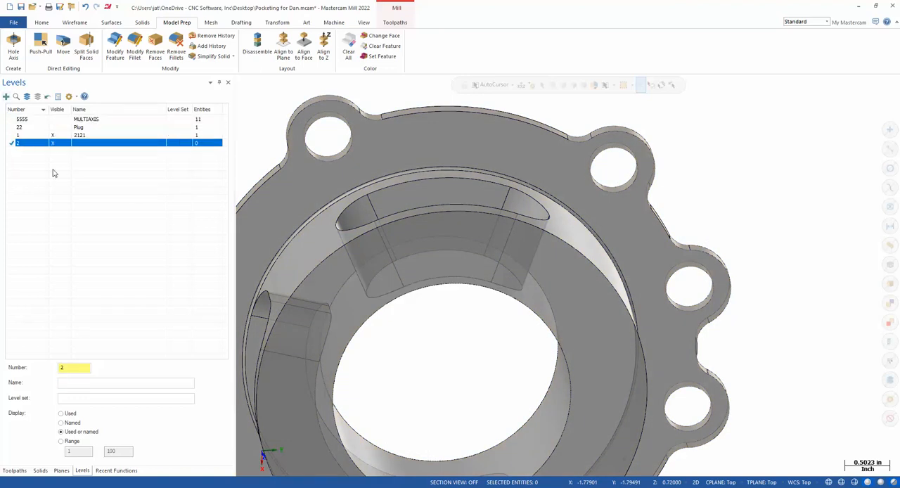
Step: Name level 2 'New drive' and set the graphics view to Top (WCS)
type("New")
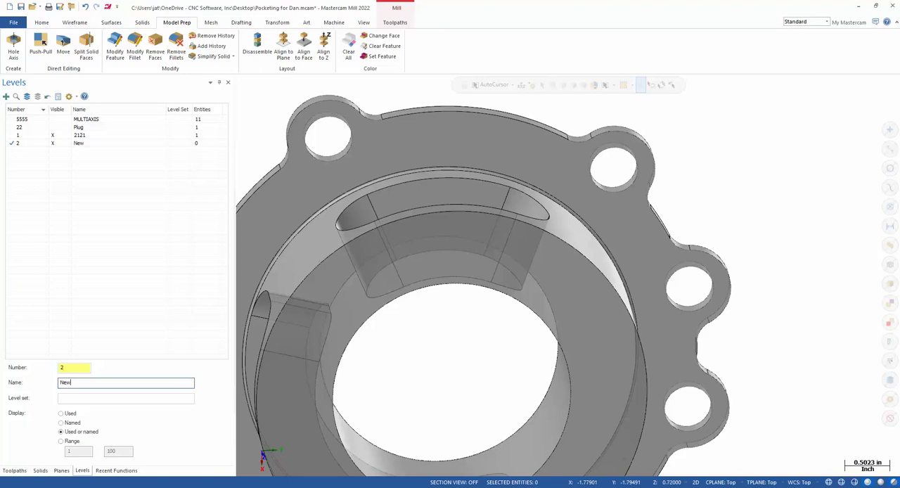
type("drive")
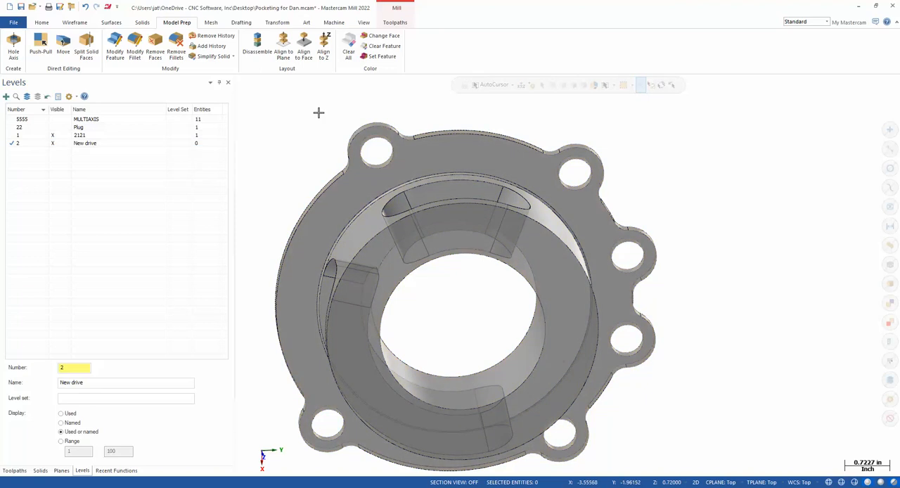
right_click(485, 295)
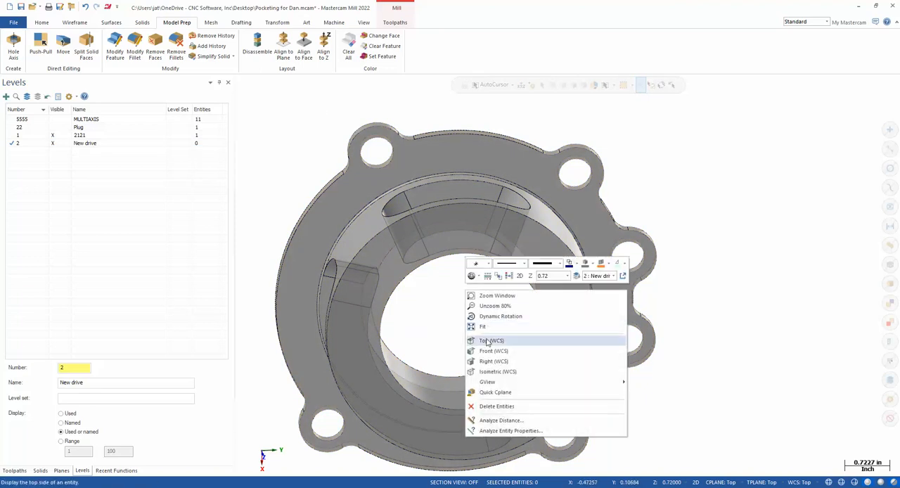
left_click(488, 340)
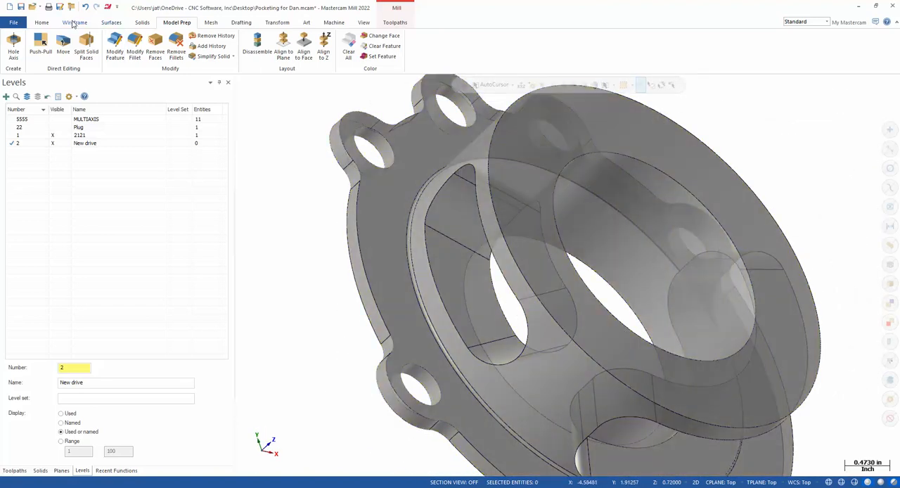
left_click(73, 22)
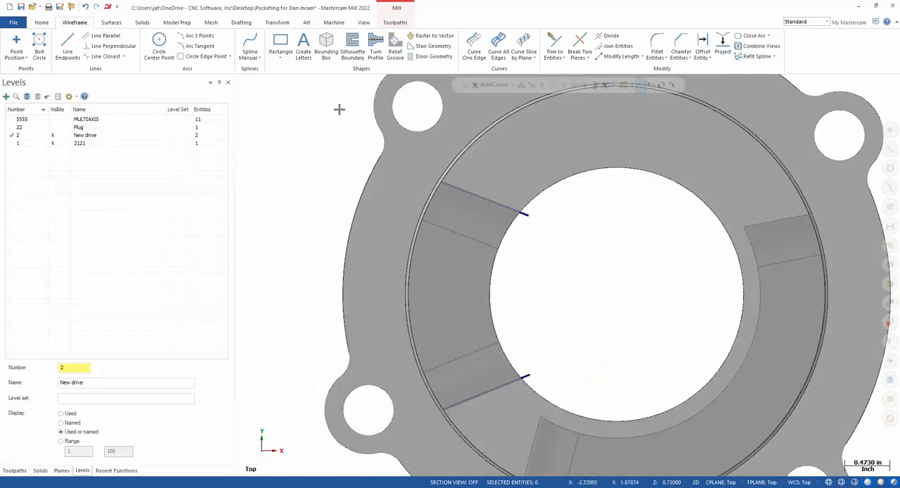
Step: Draw Line Perpendicular from the pocket edge line with length 0.26
left_click(69, 45)
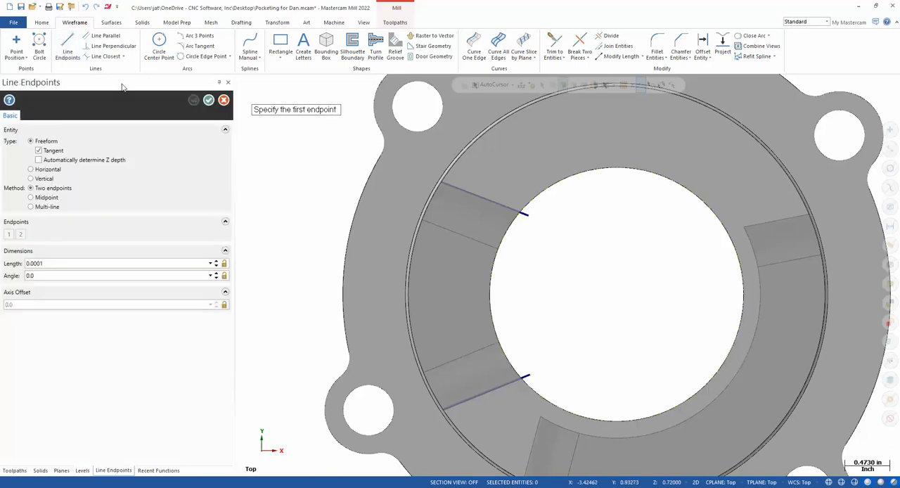
left_click(112, 45)
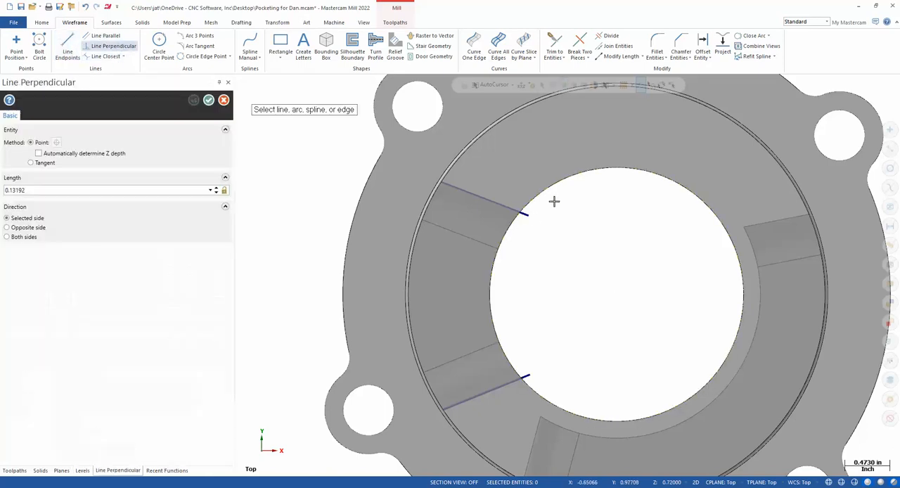
left_click(483, 196)
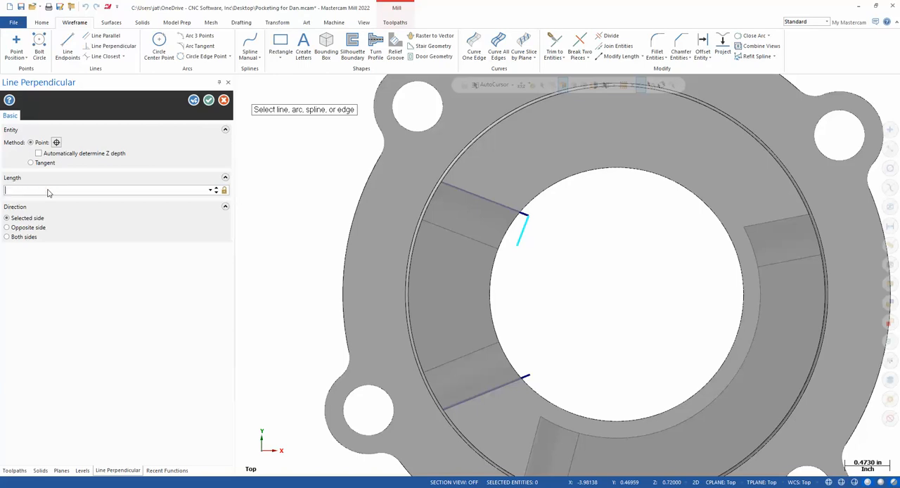
type(".260")
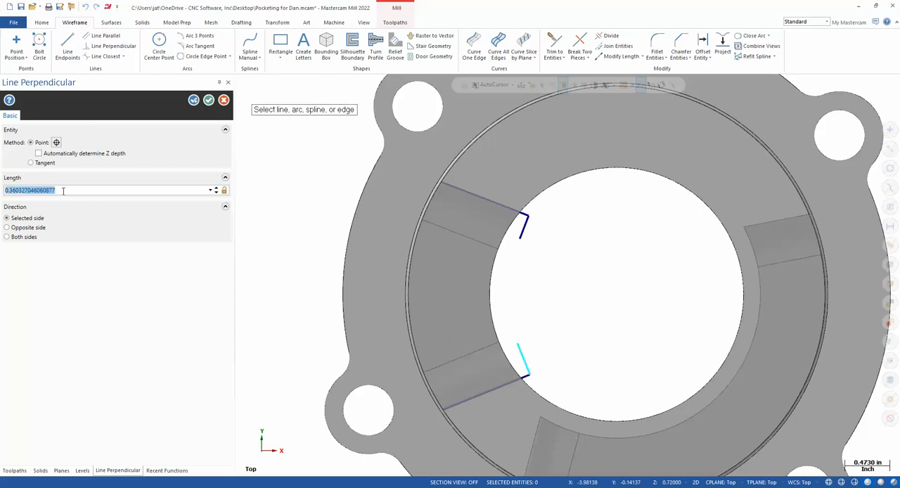
type("0.26")
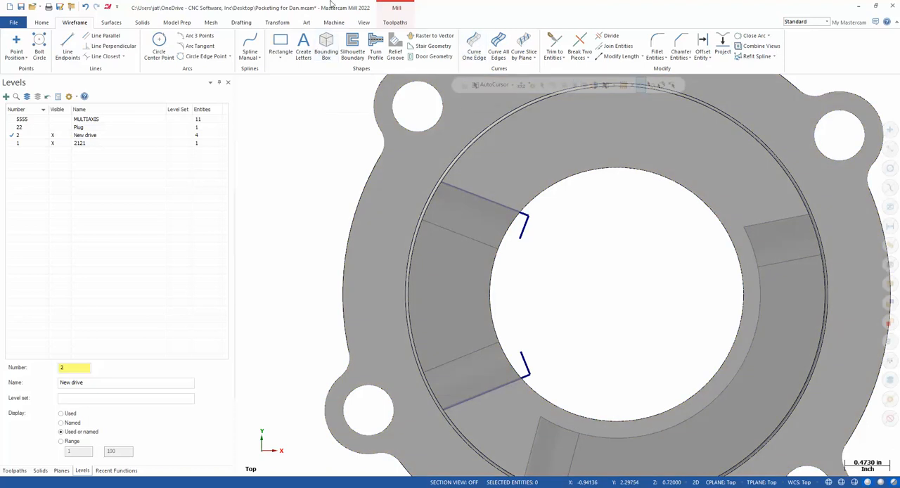
mouse_move(251, 45)
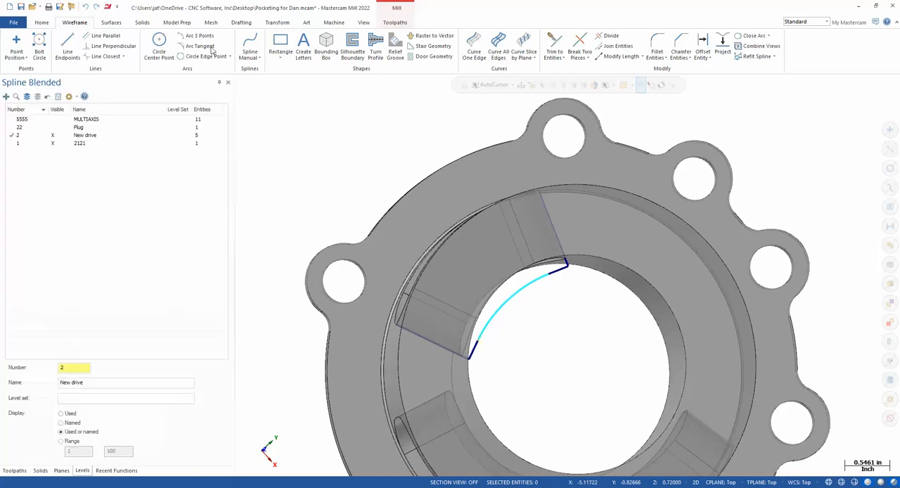
Step: Accept the blended spline joining the two short perpendicular lines
left_click(112, 23)
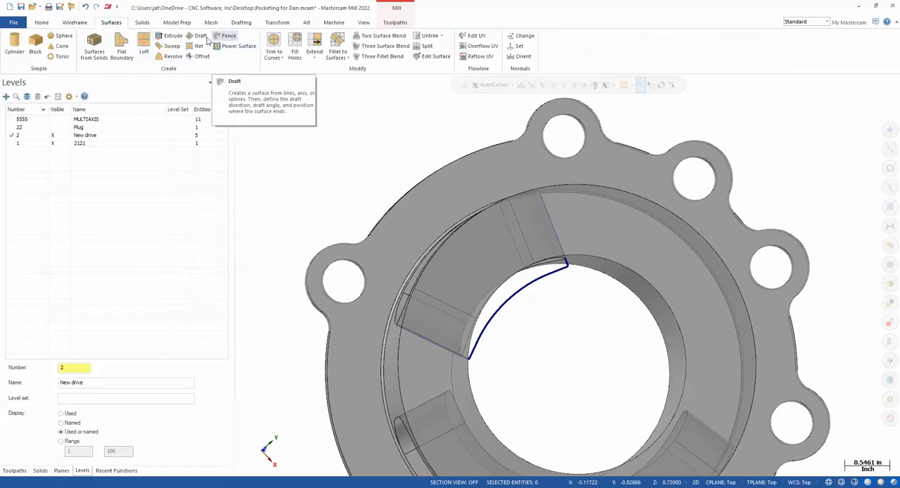
Step: Create a Draft surface from the blended curve, length 0.5 on both sides, and accept it
left_click(200, 36)
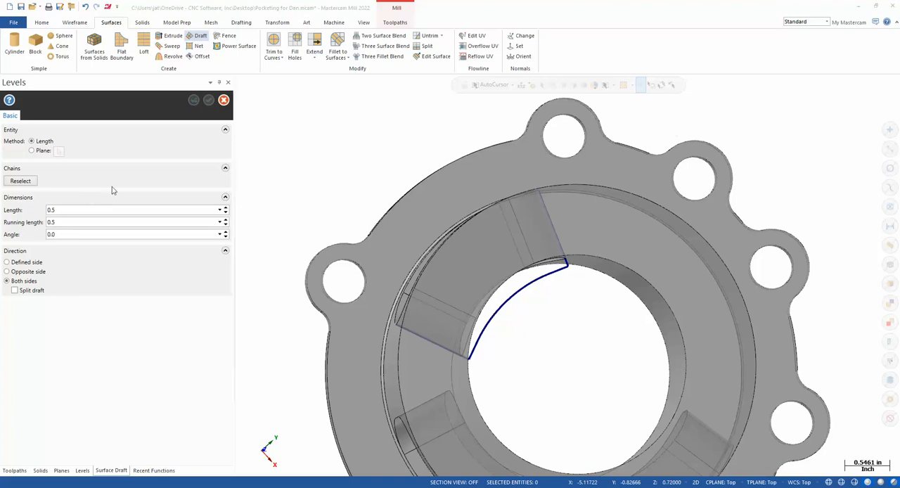
left_click(22, 180)
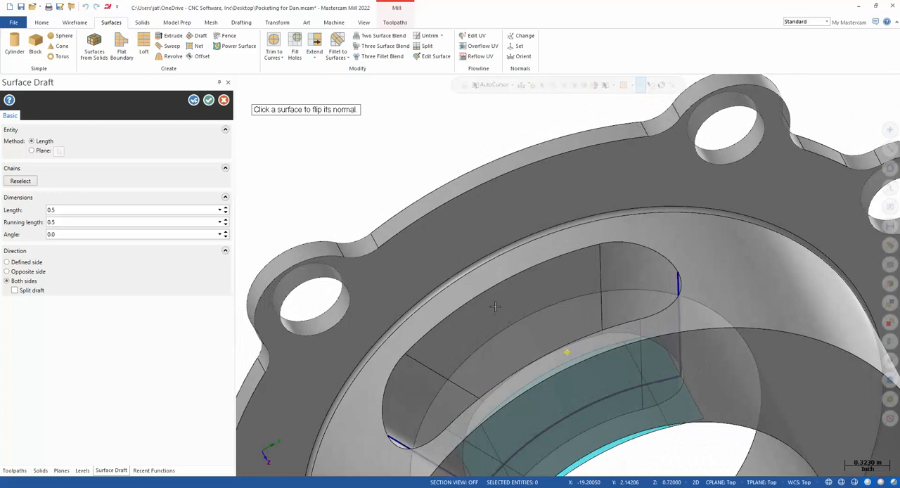
left_click(83, 469)
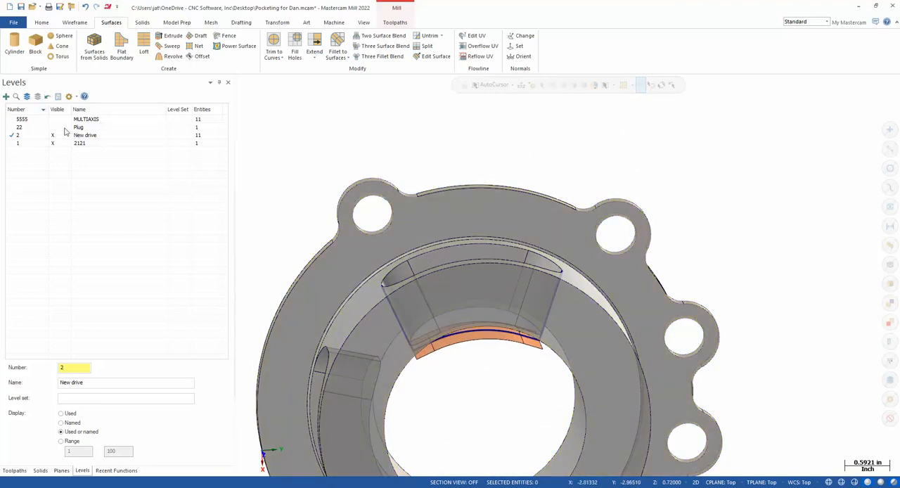
Step: Add a new Plug2 level, toggle visibility of the Plug and New drive levels, and return to the Toolpaths manager
left_click(84, 128)
type("33")
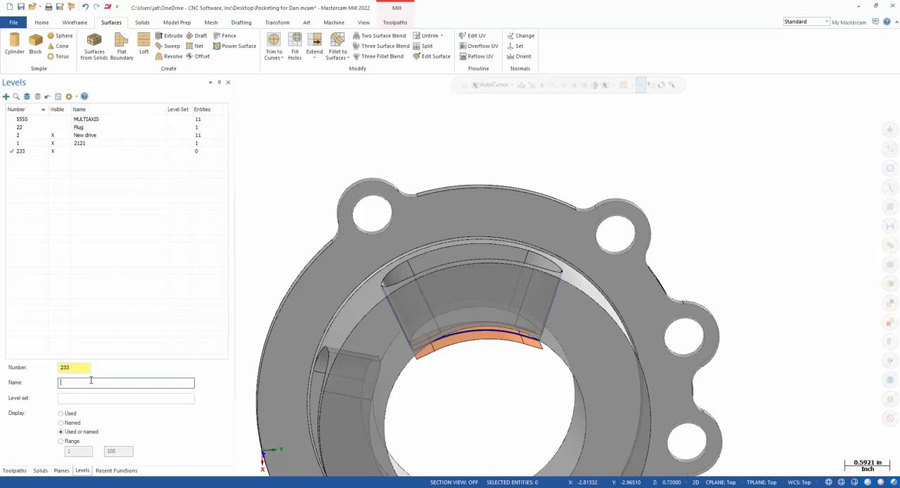
type("PLUg2")
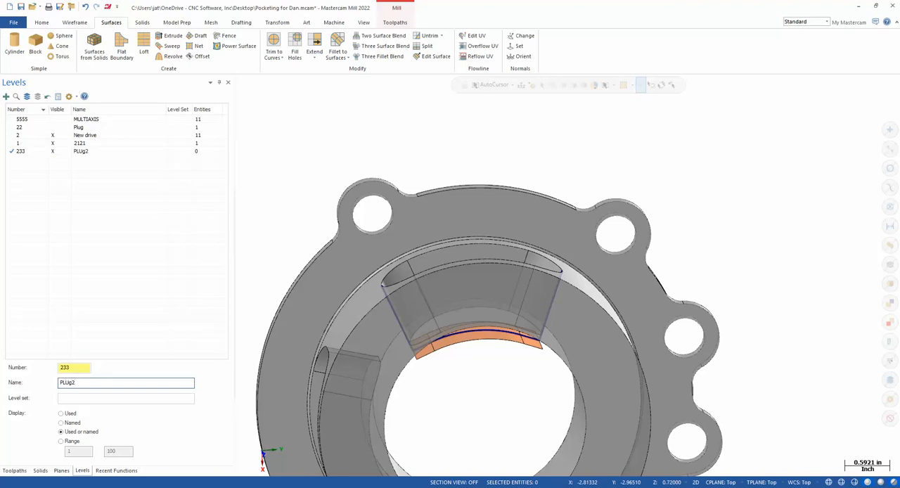
left_click(82, 128)
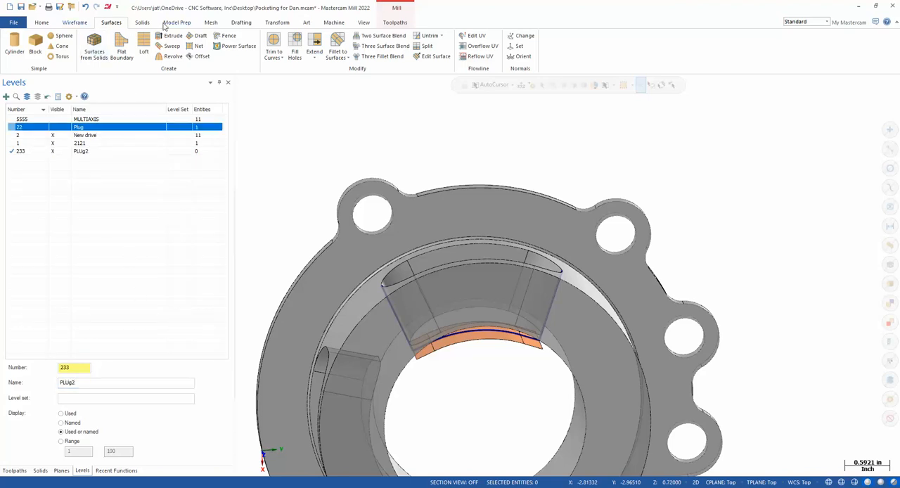
left_click(173, 22)
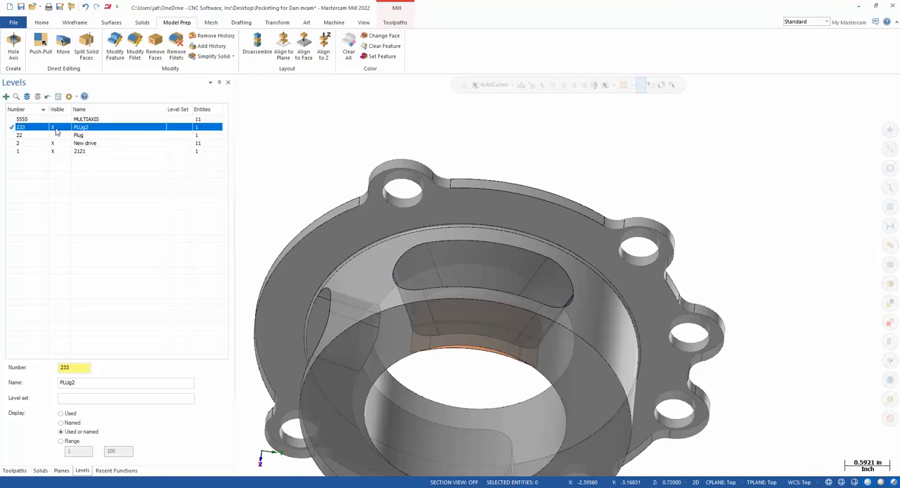
left_click(95, 144)
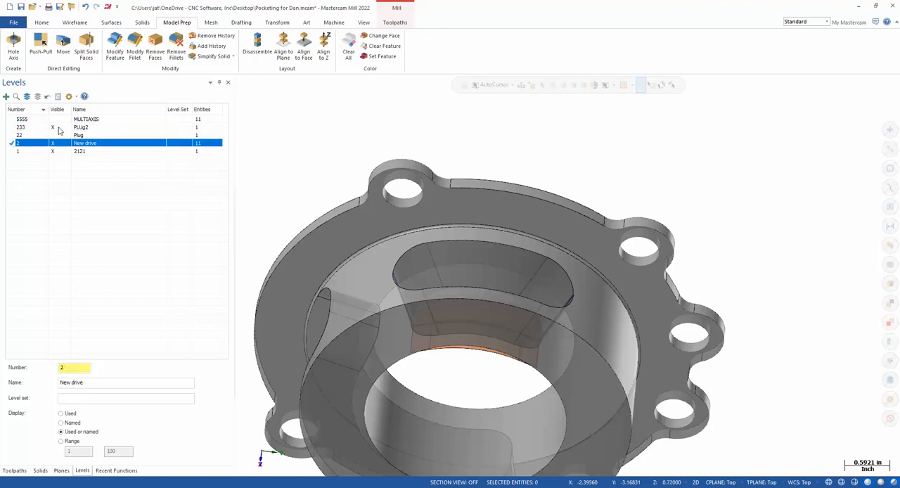
left_click(14, 470)
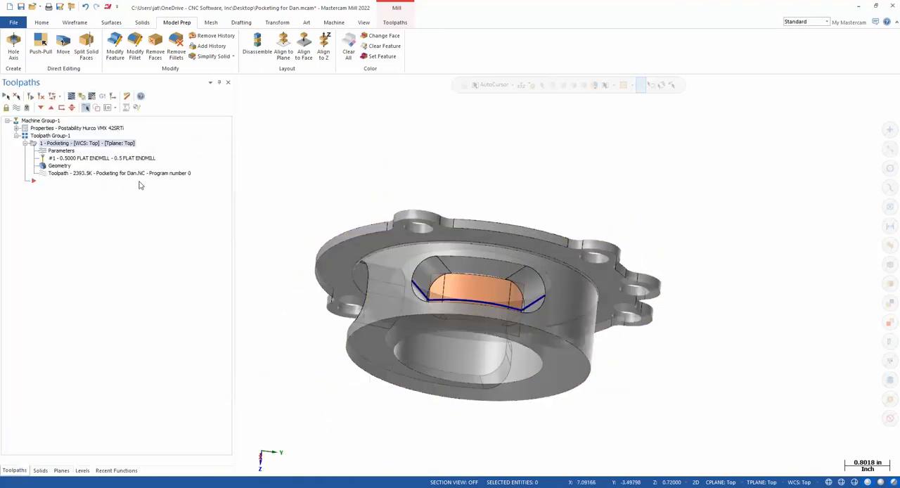
Step: Create a Multiaxis Pocketing toolpath and select the plug solid as its stock
left_click(394, 22)
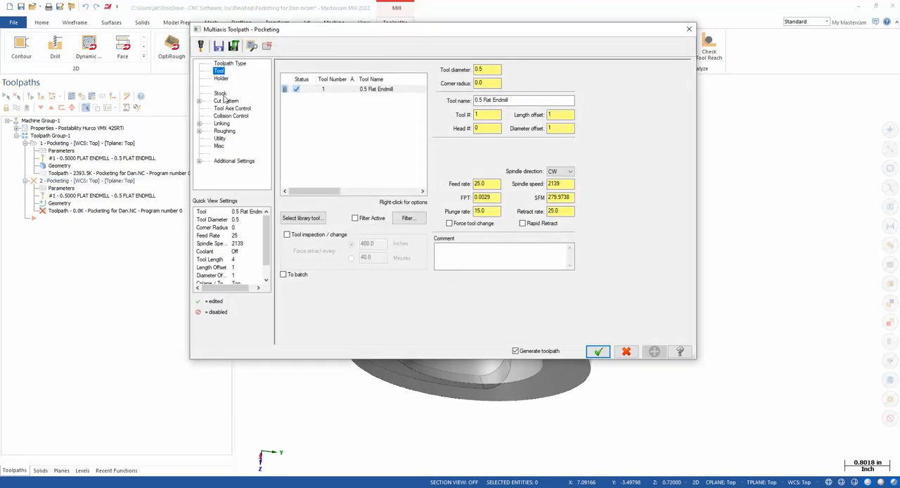
left_click(219, 93)
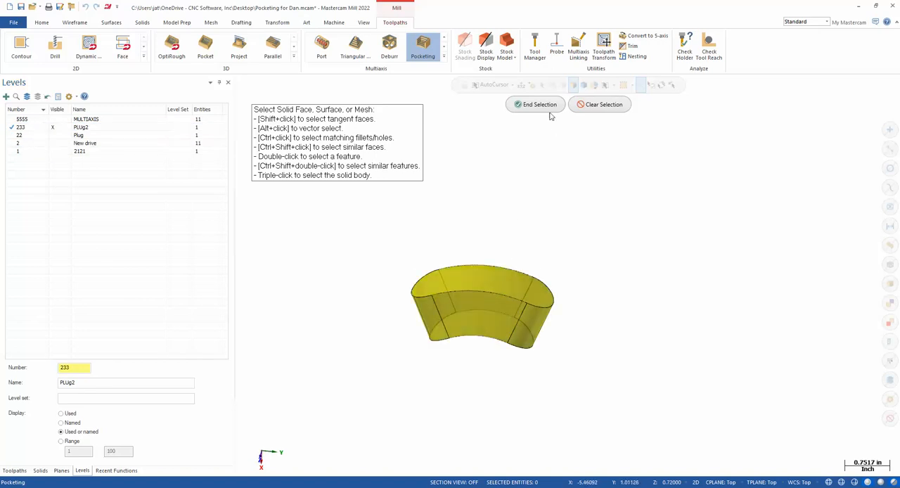
left_click(534, 104)
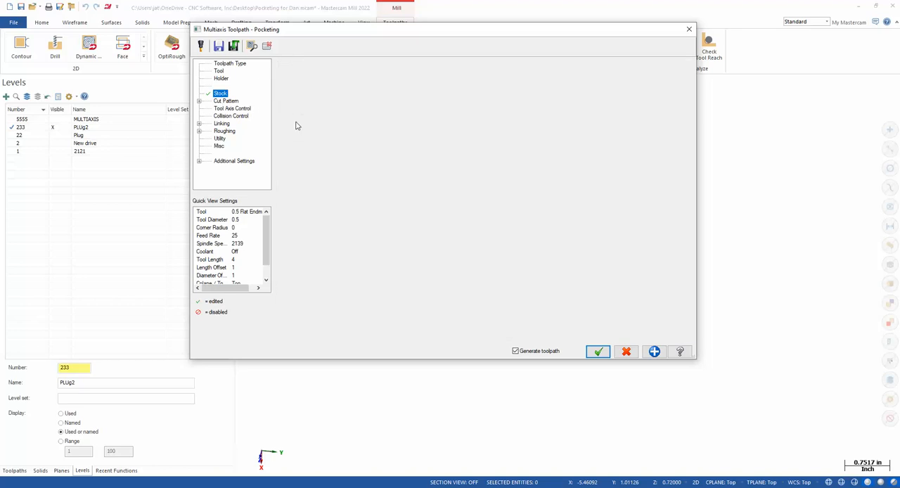
Step: On the Cut Pattern page pick the pocket floor as drive surface and its solid edge loop as containment
left_click(225, 101)
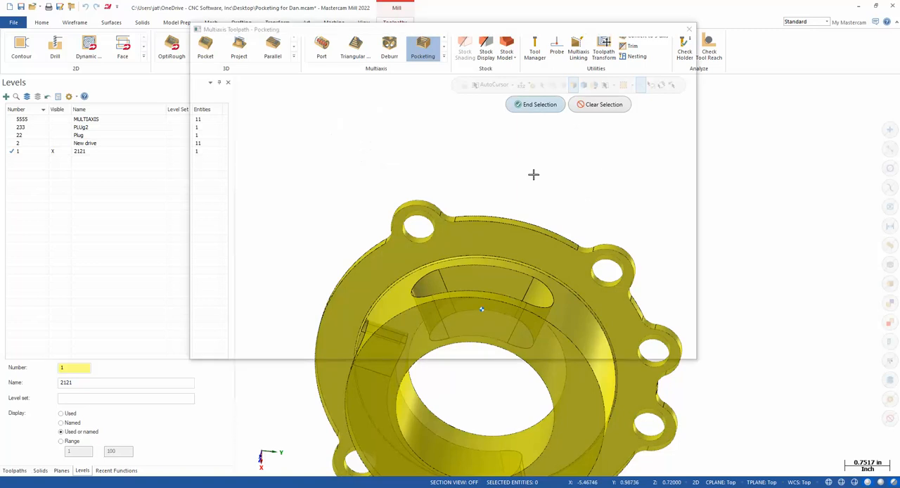
left_click(534, 104)
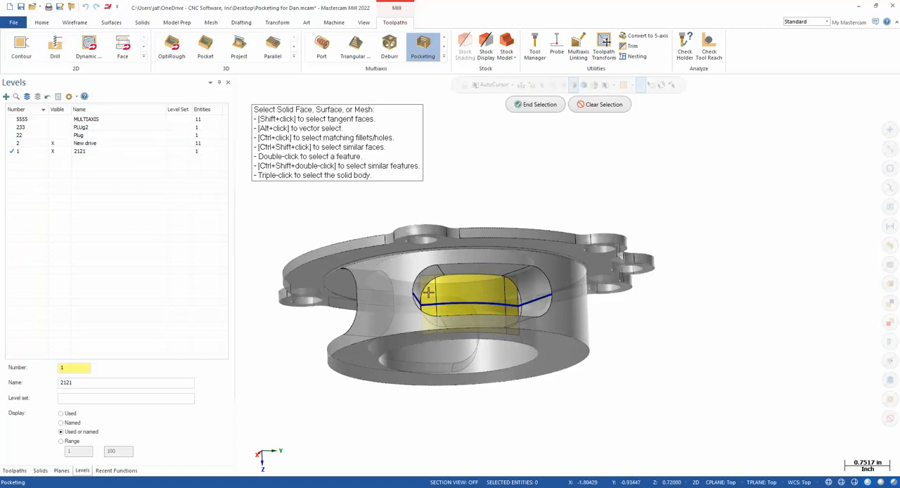
left_click(534, 104)
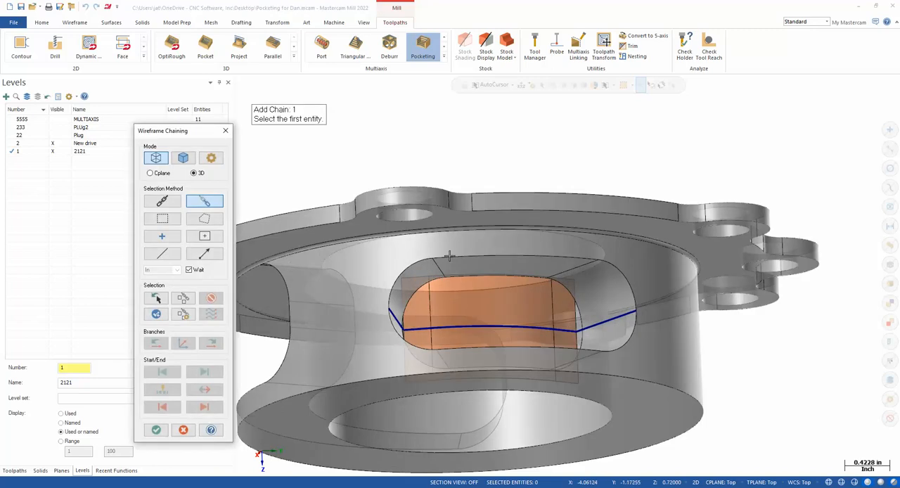
left_click(225, 131)
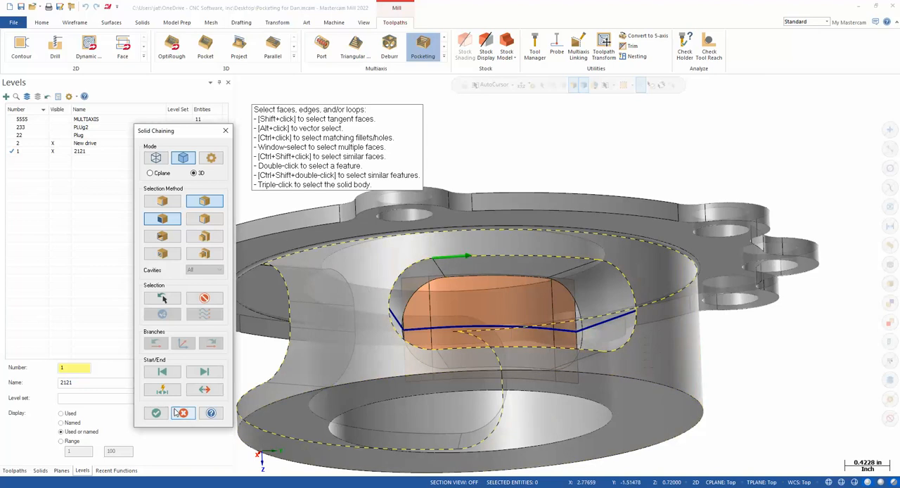
left_click(156, 413)
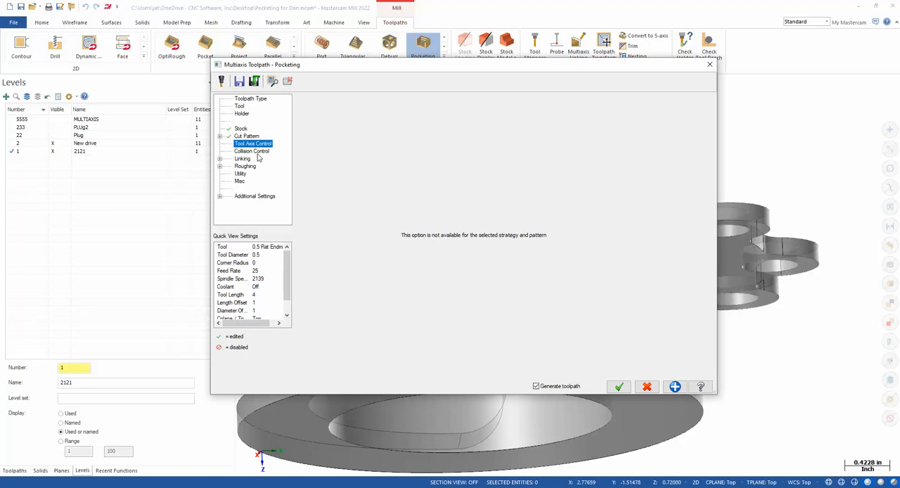
Step: Review Collision Control, Linking and Links Between Slices pages, then accept to generate the pocketing toolpath
left_click(250, 152)
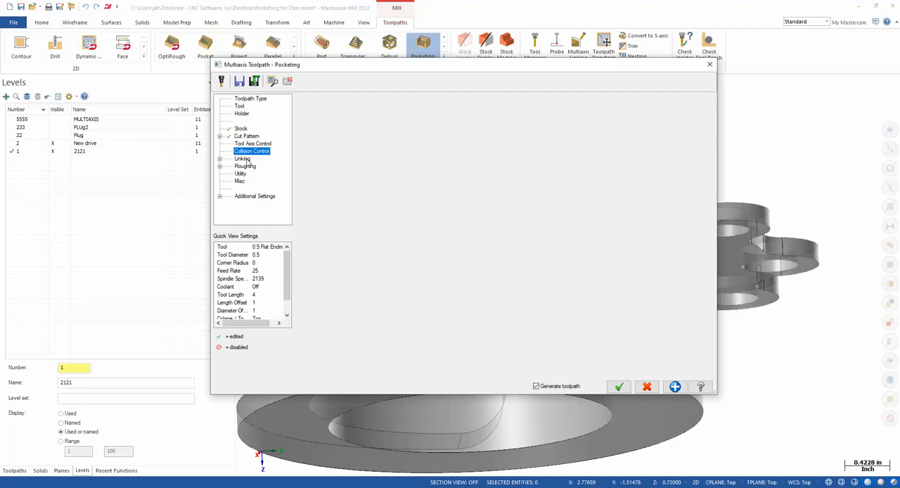
left_click(242, 159)
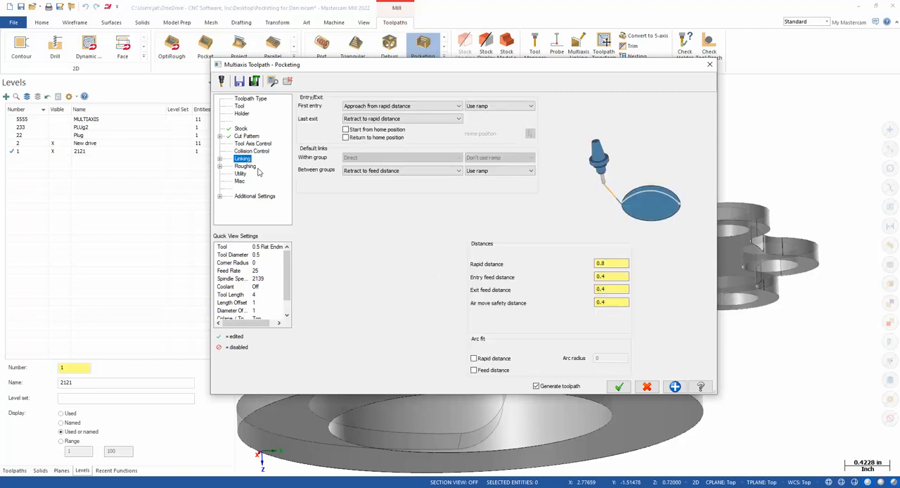
left_click(219, 159)
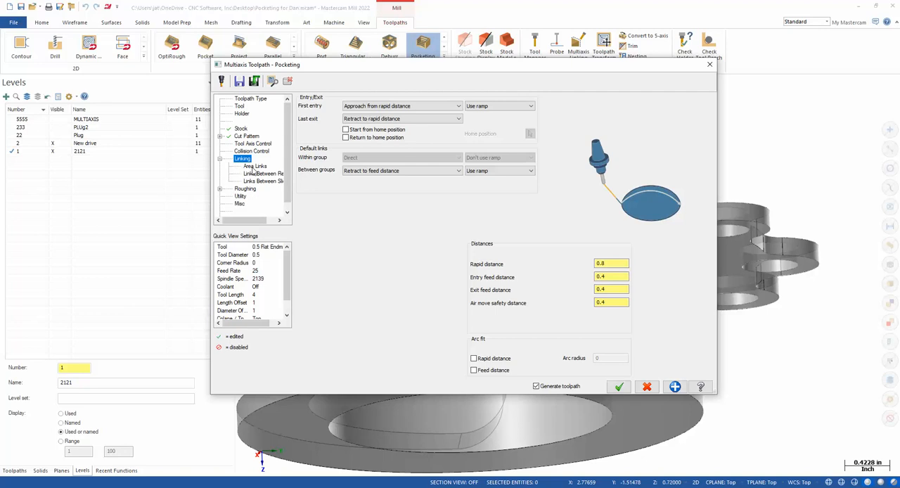
left_click(262, 180)
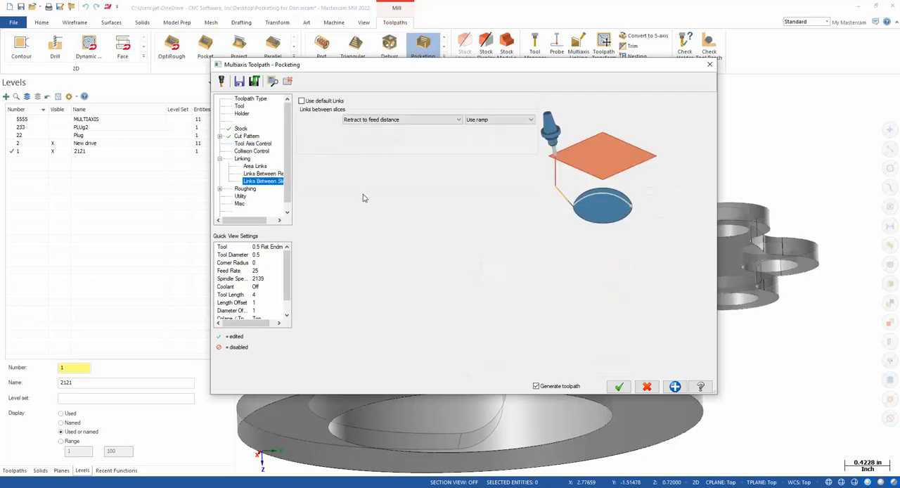
mouse_move(358, 101)
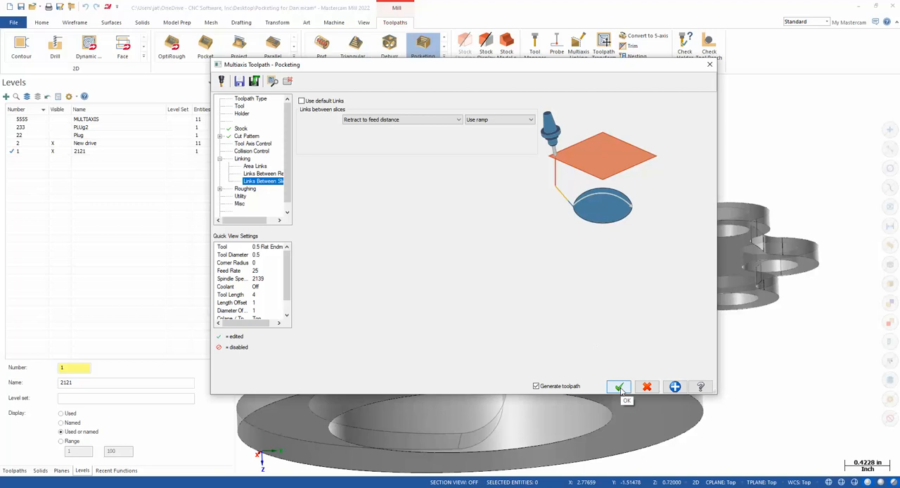
left_click(619, 386)
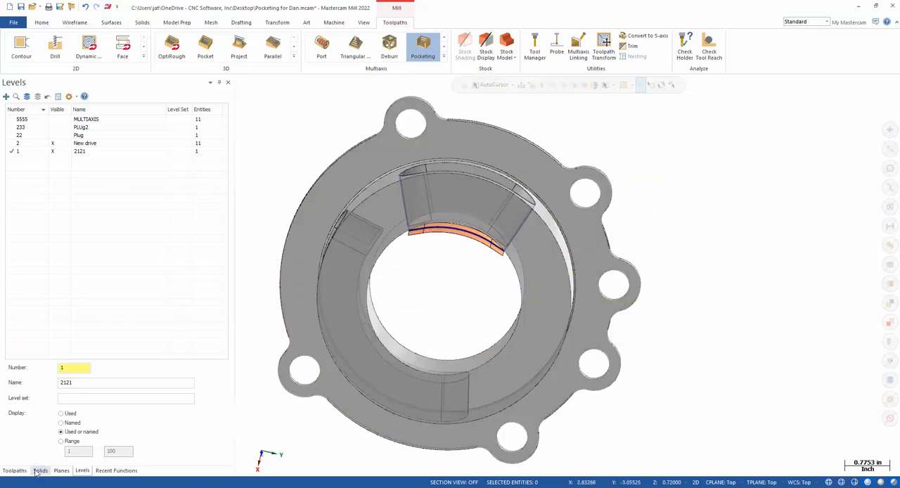
Step: Backplot the new toolpath from the Toolpaths list, then reopen the second pocketing operation's parameters
left_click(14, 469)
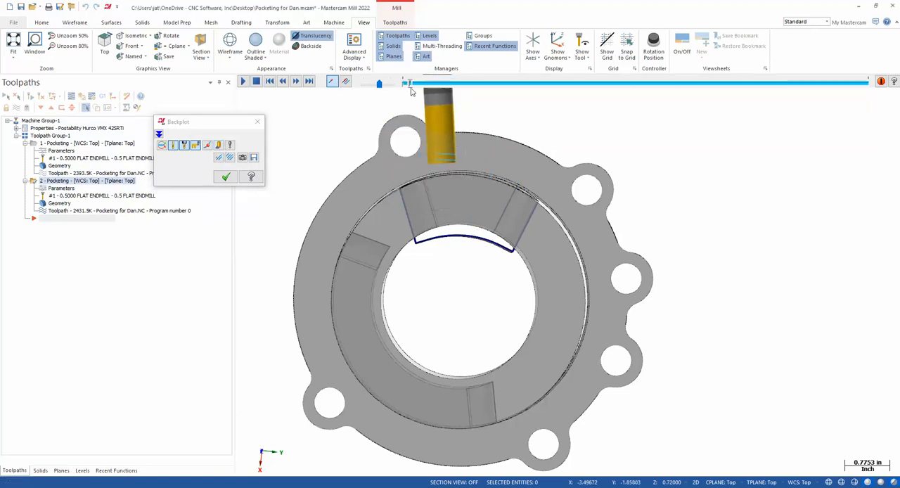
left_click_drag(380, 84, 424, 85)
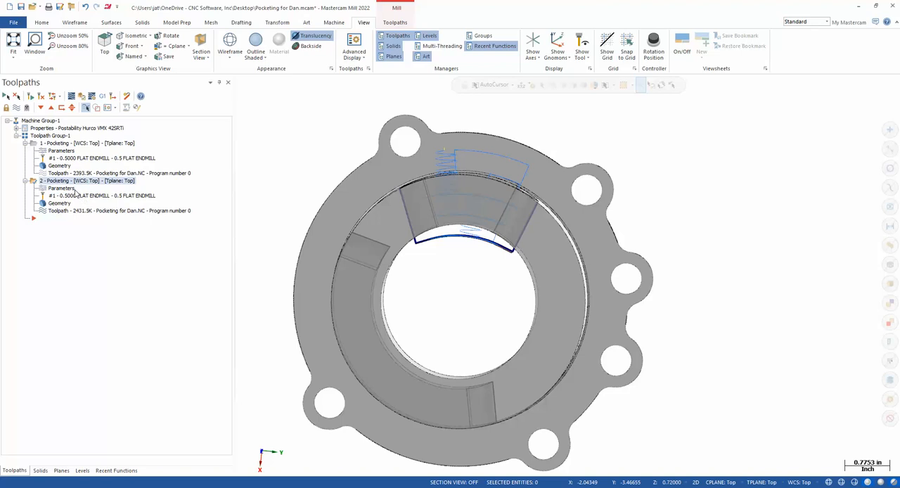
double_click(61, 188)
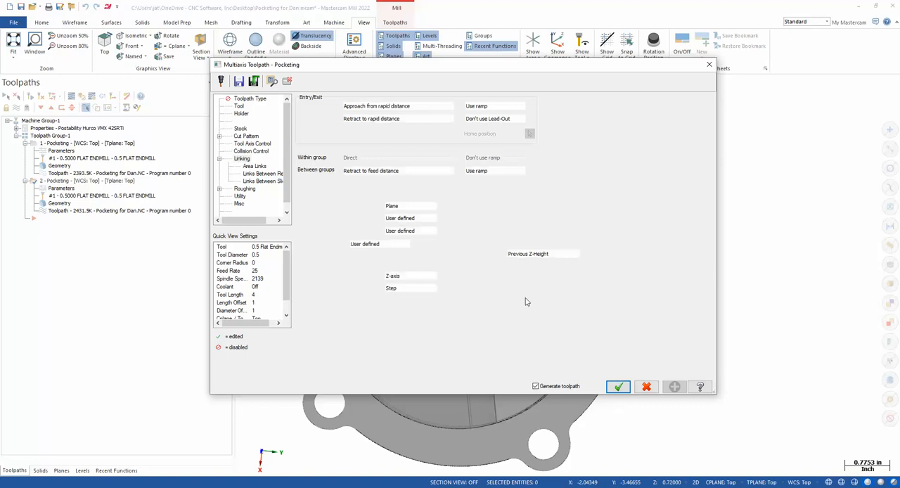
Step: Close the Multiaxis Toolpath dialog and relaunch Backplot for the second pocketing operation
left_click(242, 159)
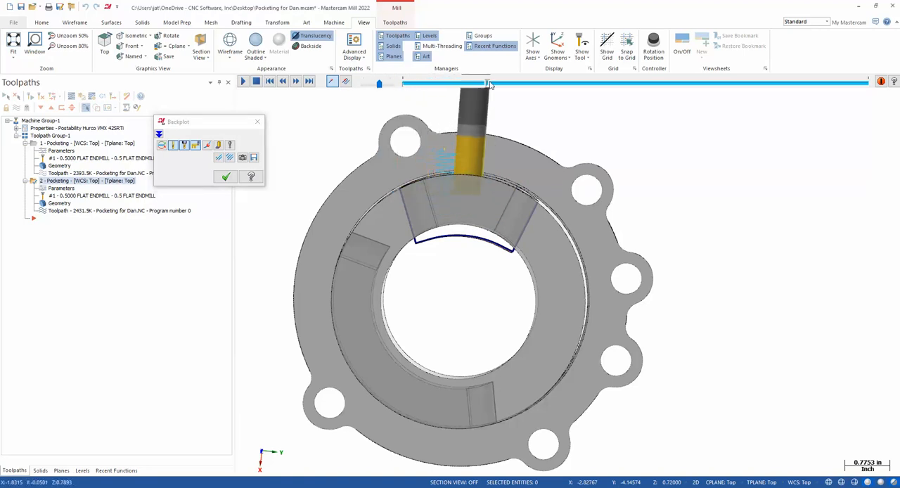
Step: Advance the backplot slider so the endmill travels along the pocket's inner arc
left_click_drag(486, 85, 571, 85)
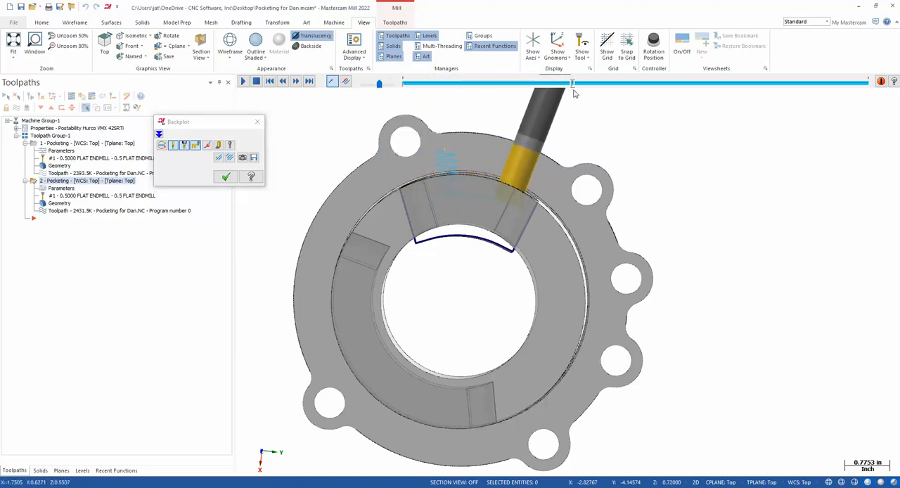
left_click_drag(571, 83, 602, 83)
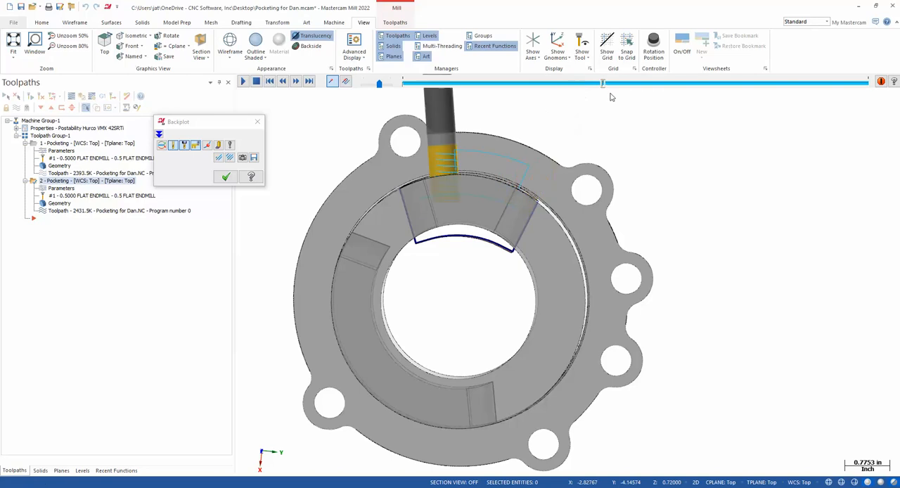
left_click_drag(602, 83, 664, 83)
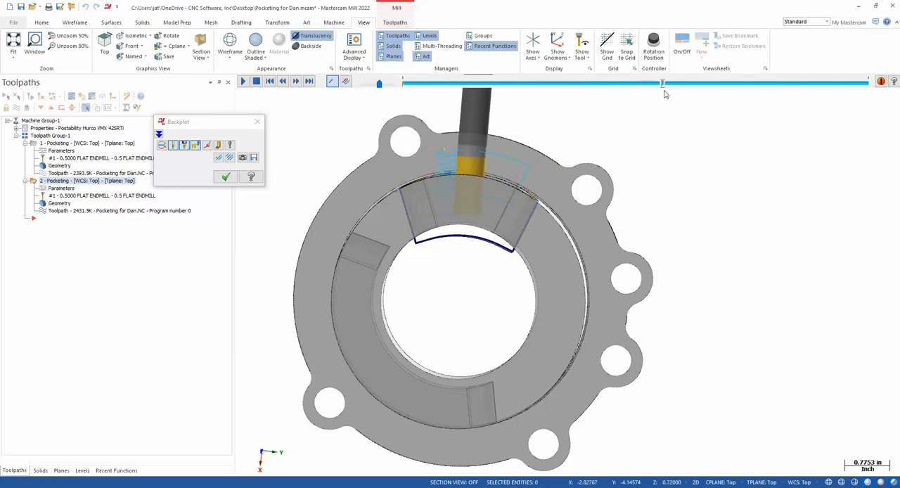